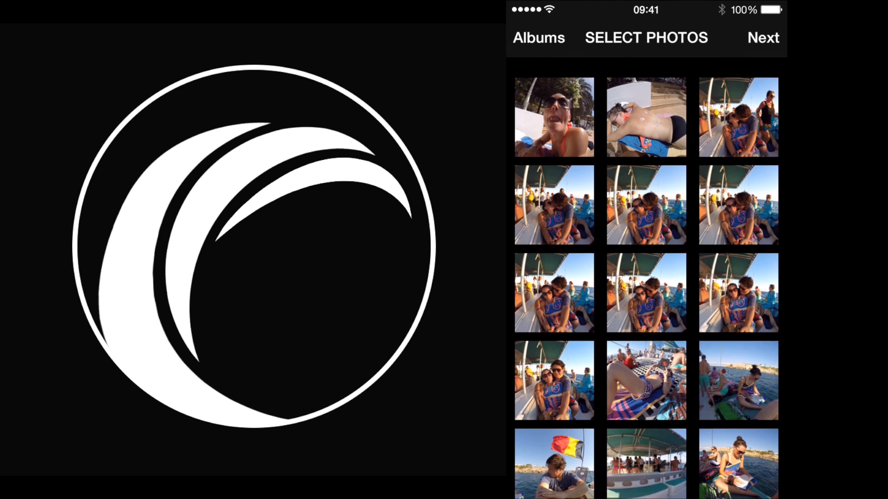
pyautogui.scroll(-3)
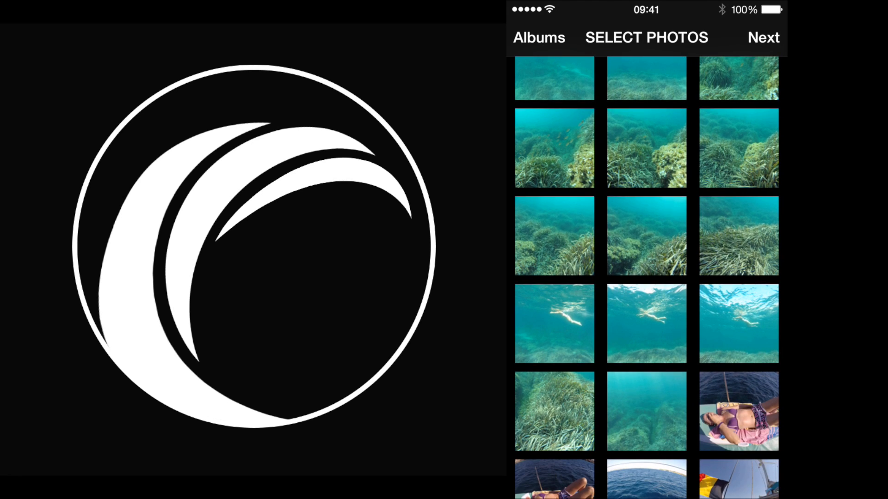